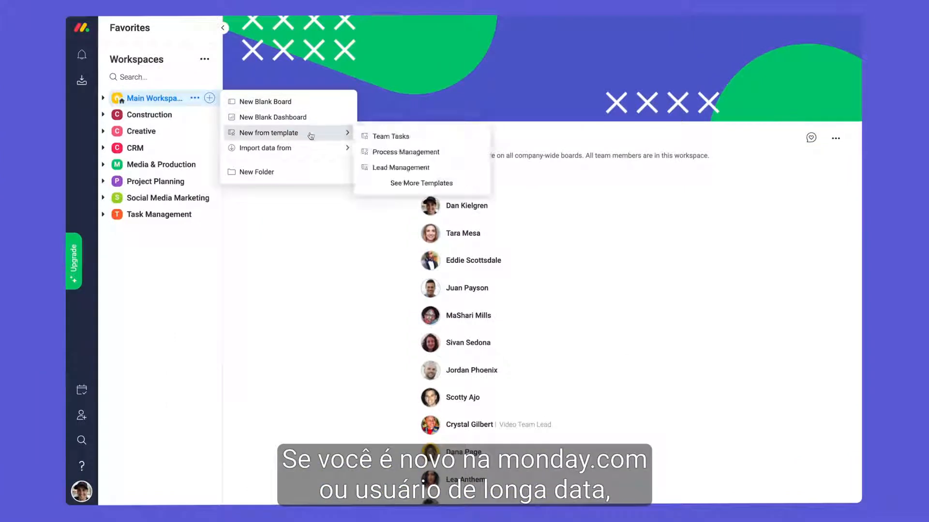
Create a board from the Lead Management template and recolour its Unqualified group
left_click(422, 182)
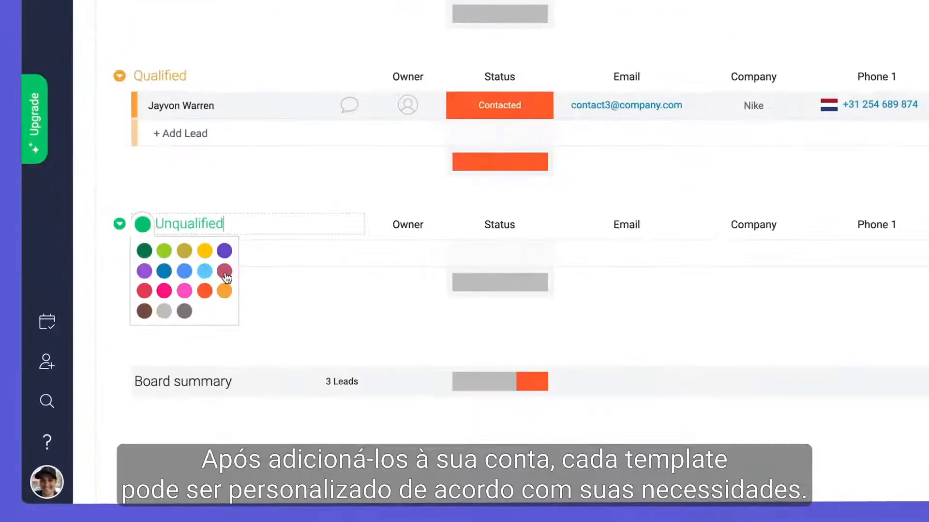
left_click(498, 105)
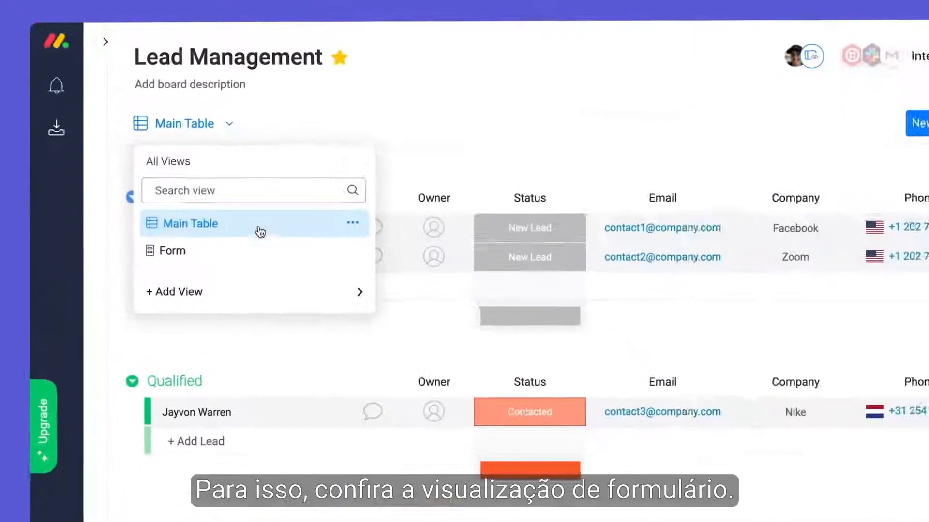
Switch the Lead Management board to its Contact Us Form view
left_click(173, 250)
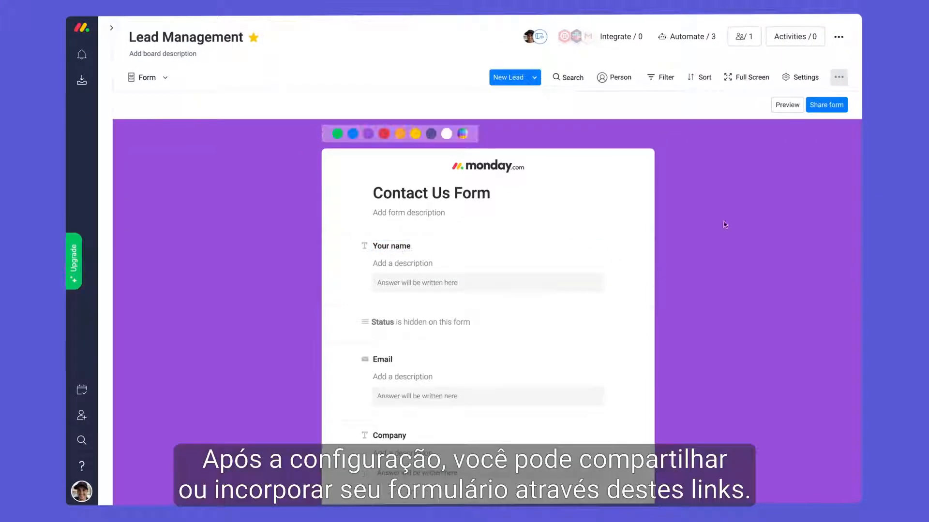
left_click(826, 104)
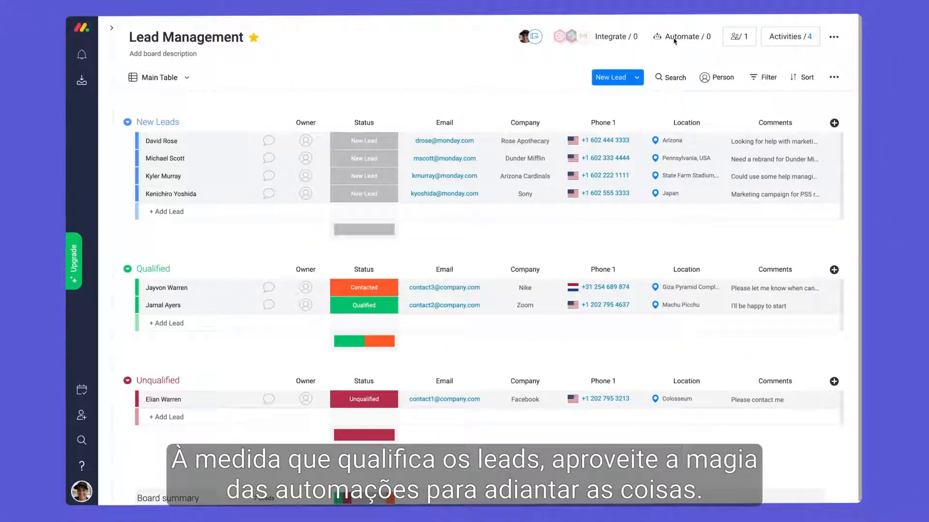
Return to the Main Table view and open the board's automations
left_click(680, 36)
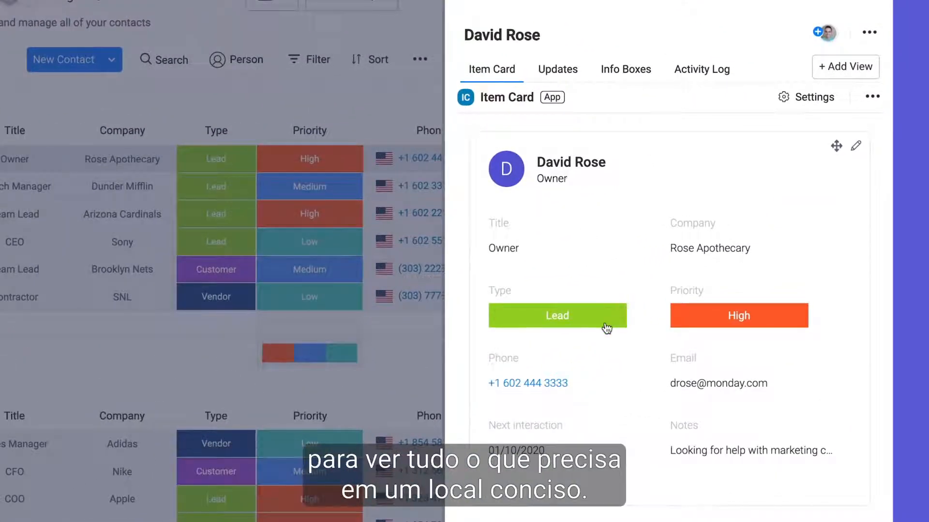
mouse_move(602, 387)
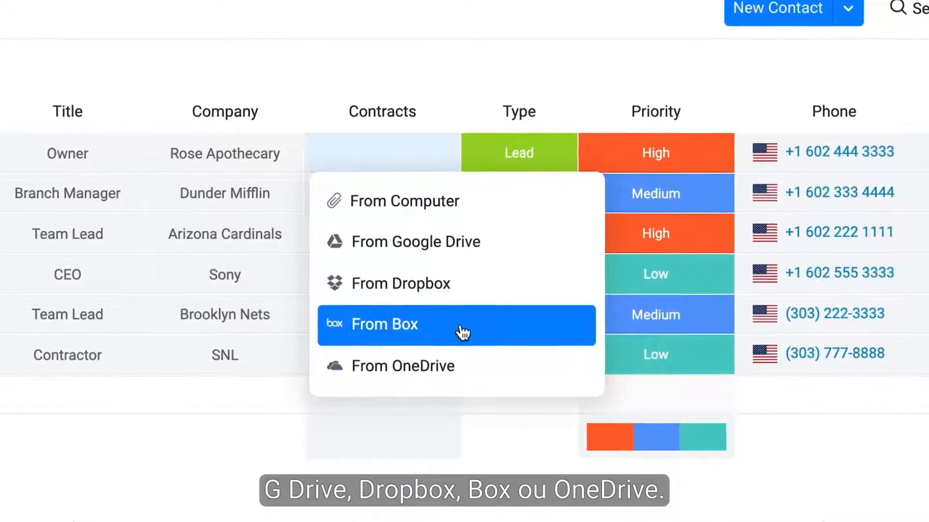
left_click(405, 201)
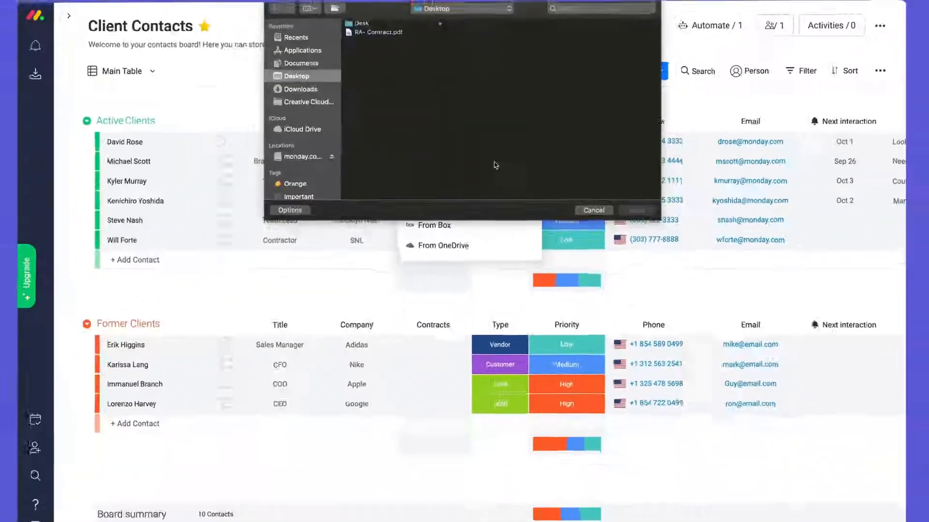
left_click(593, 210)
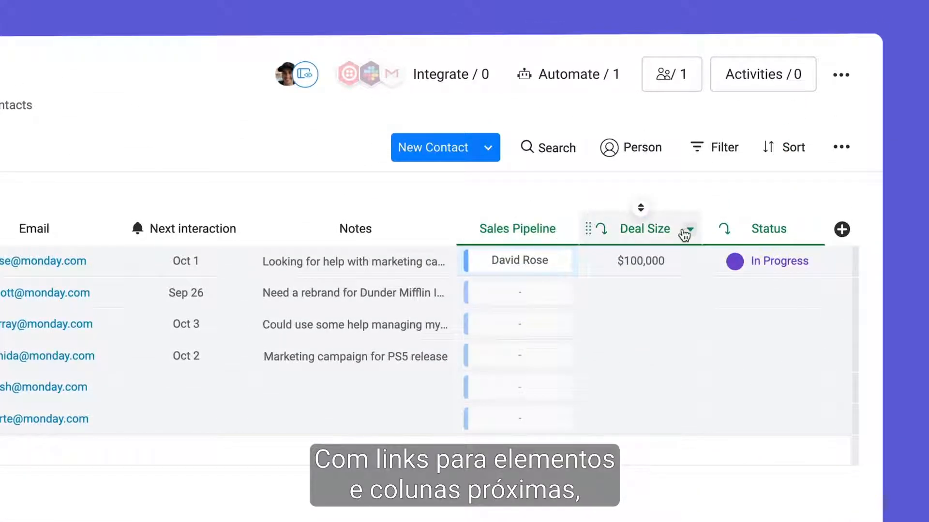
mouse_move(795, 274)
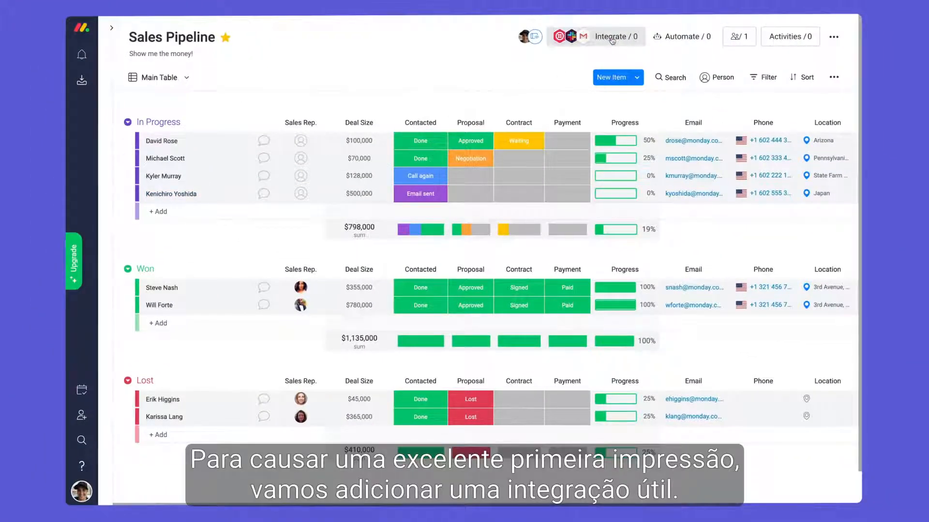
Start adding an integration recipe to the Sales Pipeline board
left_click(615, 36)
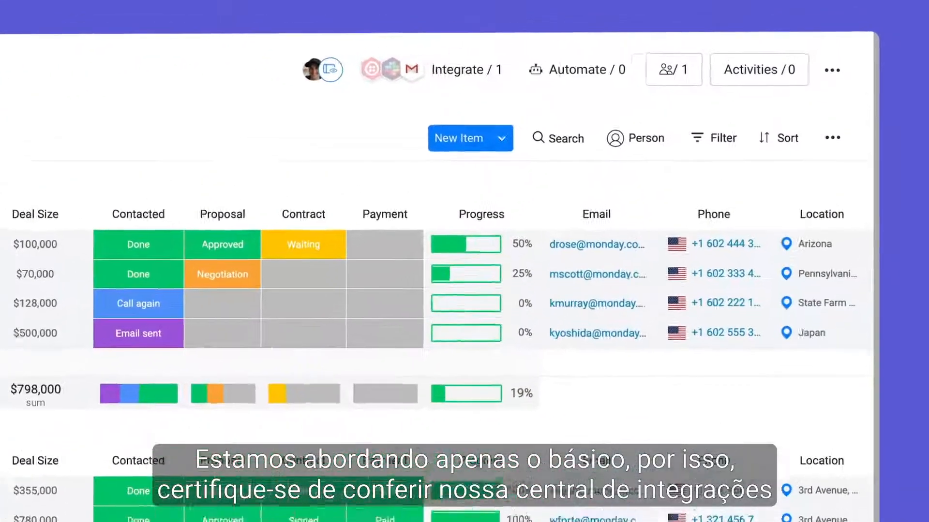
left_click(468, 69)
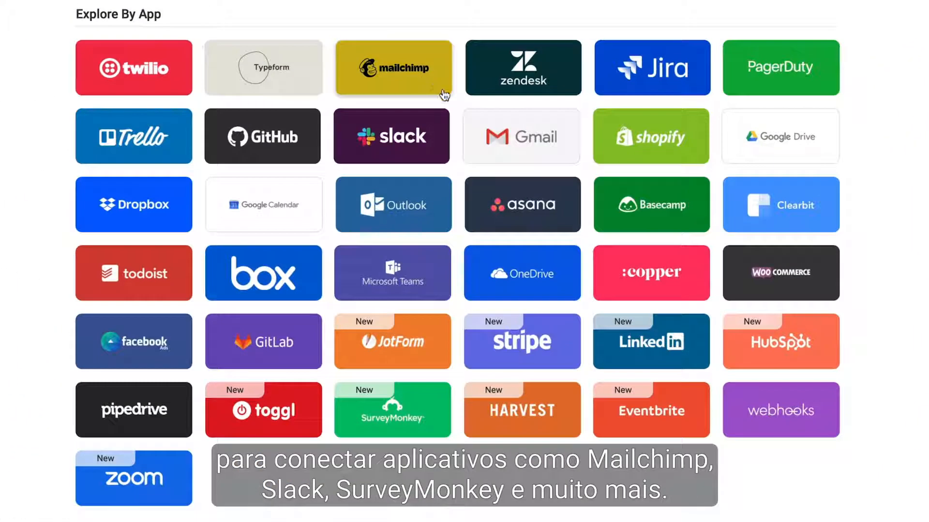
mouse_move(428, 405)
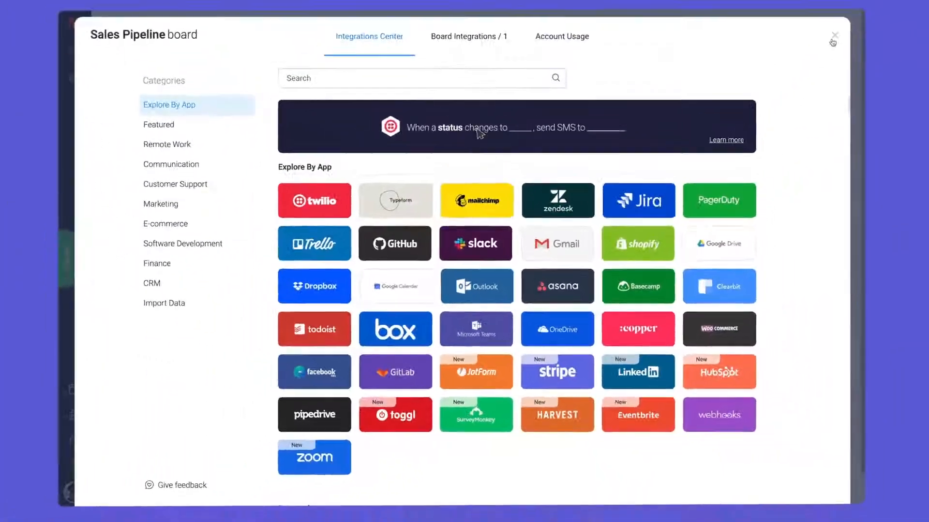
left_click(835, 35)
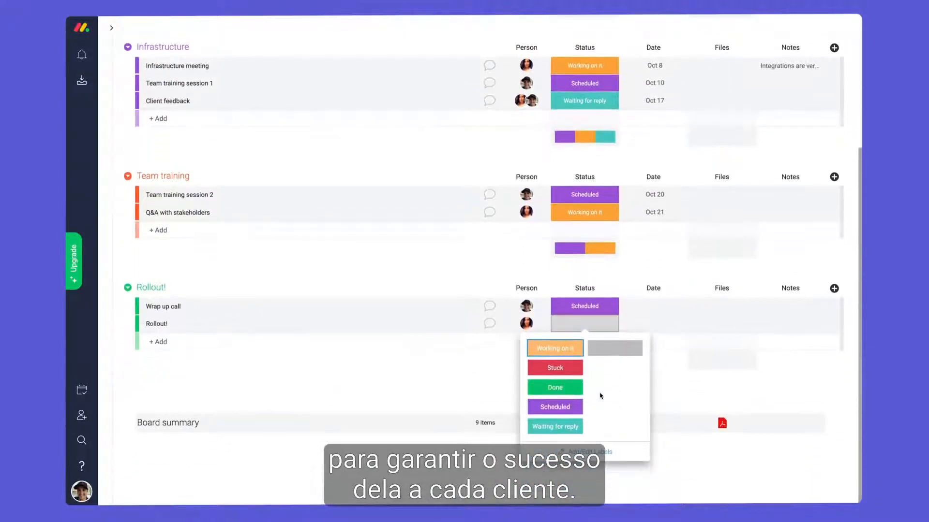
Set the Rollout! task's status to Done on Rose Apothecary Onboarding
left_click(554, 387)
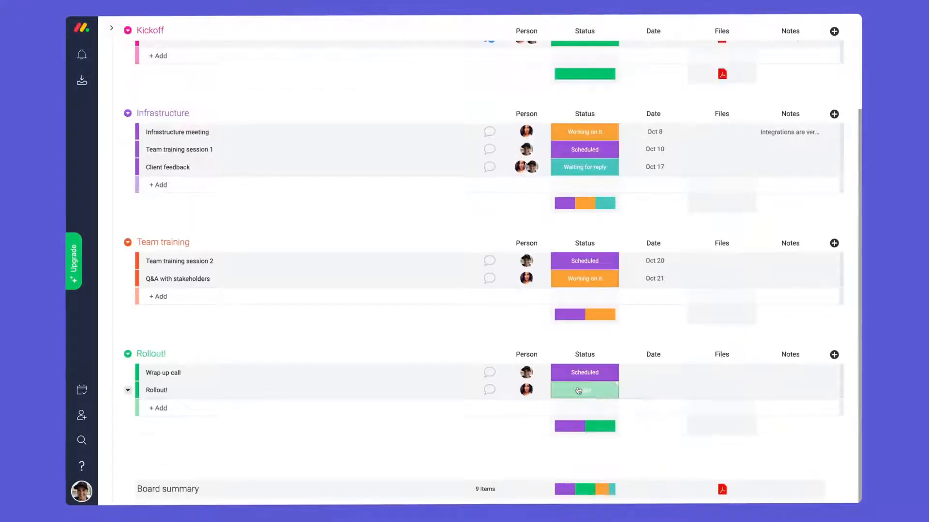
scroll("up", 3)
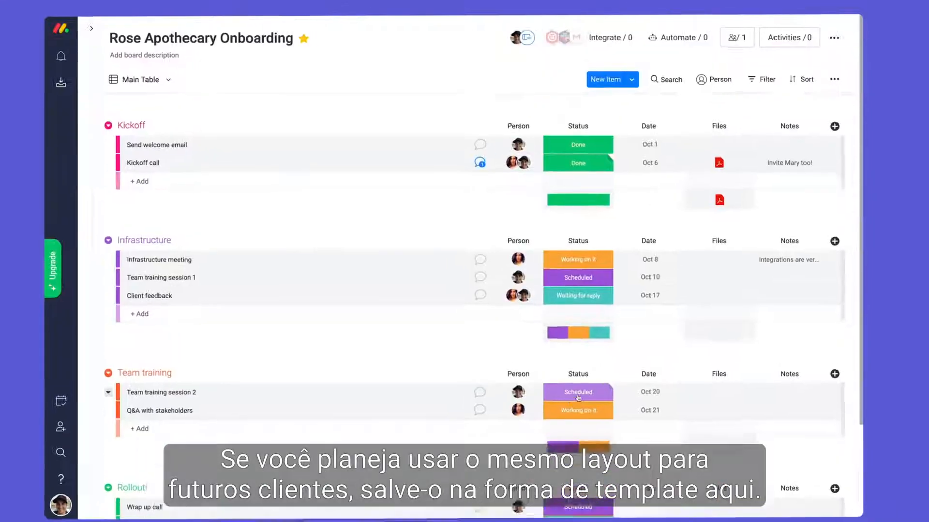
left_click(835, 37)
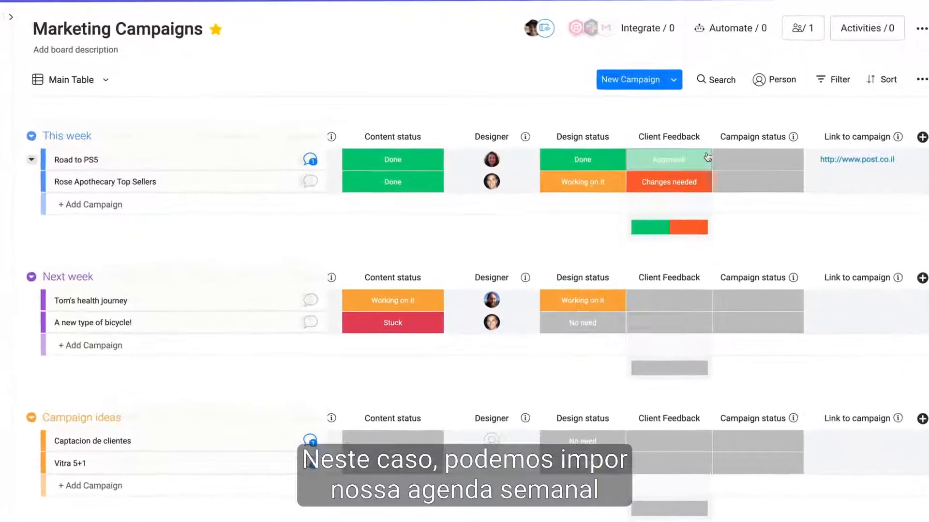
Mark Road to PS5 feedback Approved!, post the client-loved-it note, choose campaign status
left_click(667, 159)
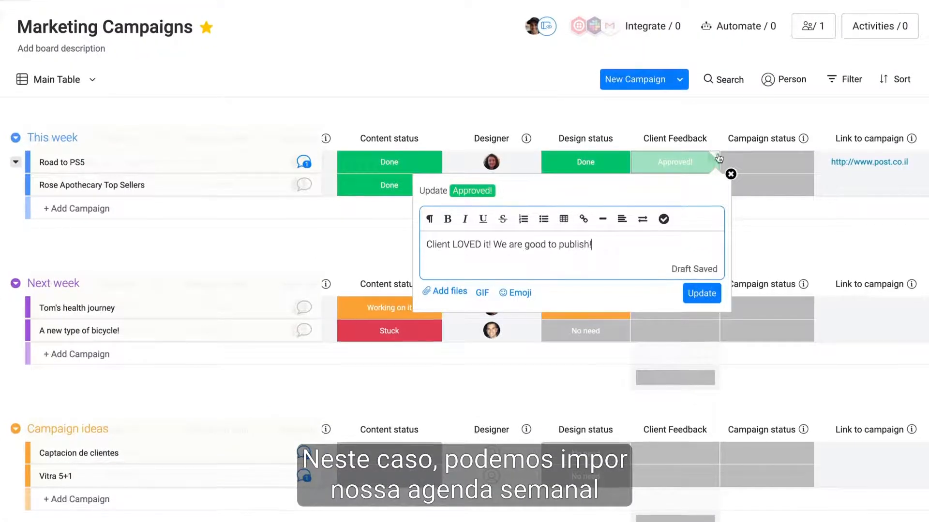
left_click(766, 162)
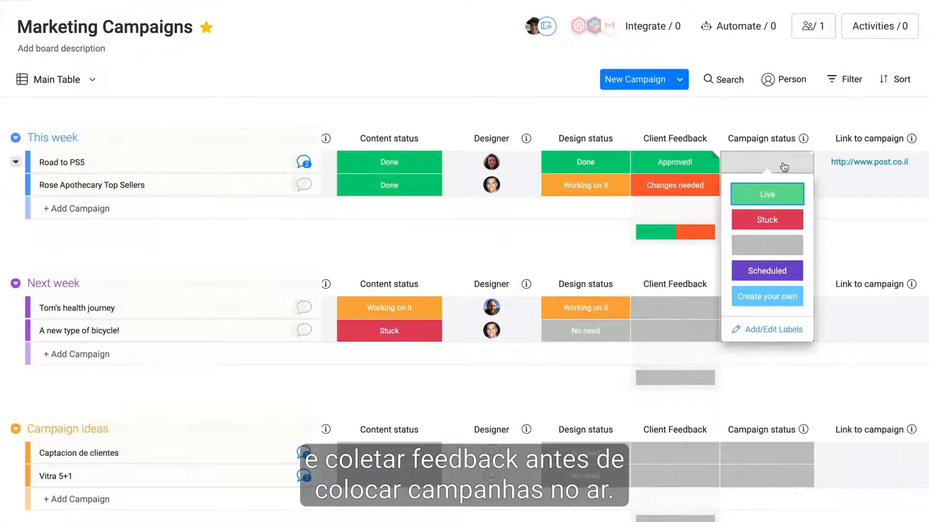
left_click(765, 193)
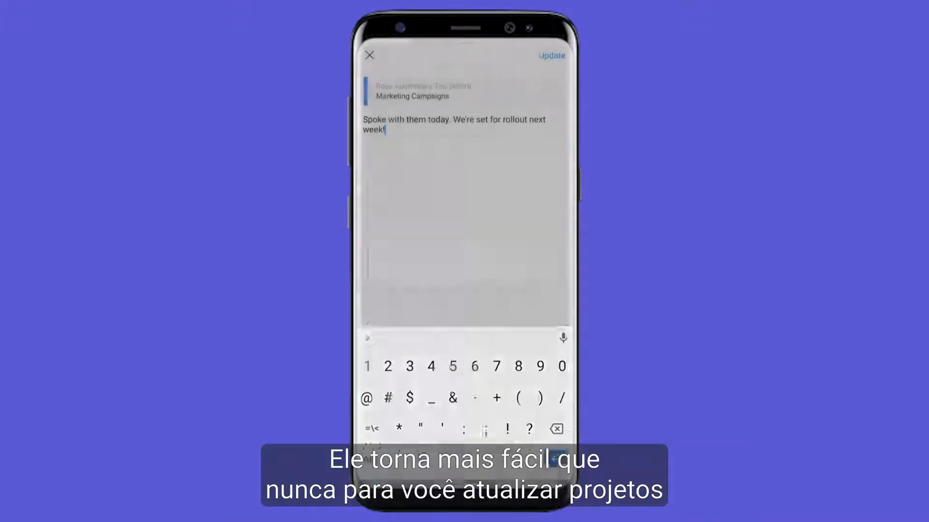
Post 'rollout set for next week' on Rose Apothecary Top Sellers from the phone
left_click(550, 55)
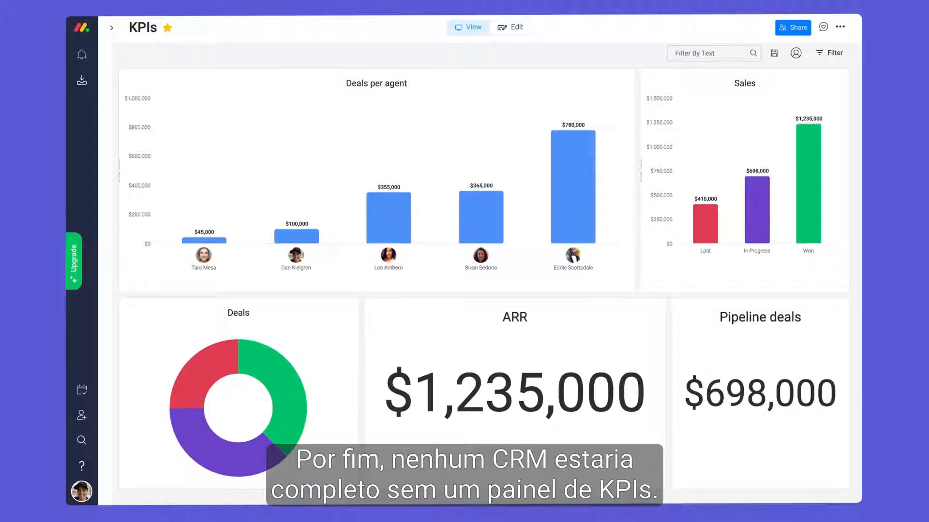
mouse_move(512, 61)
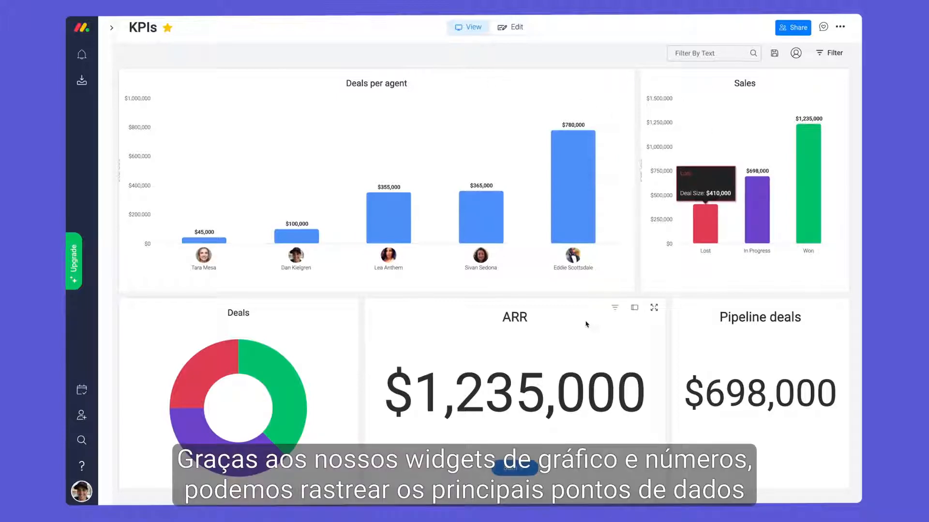
mouse_move(619, 271)
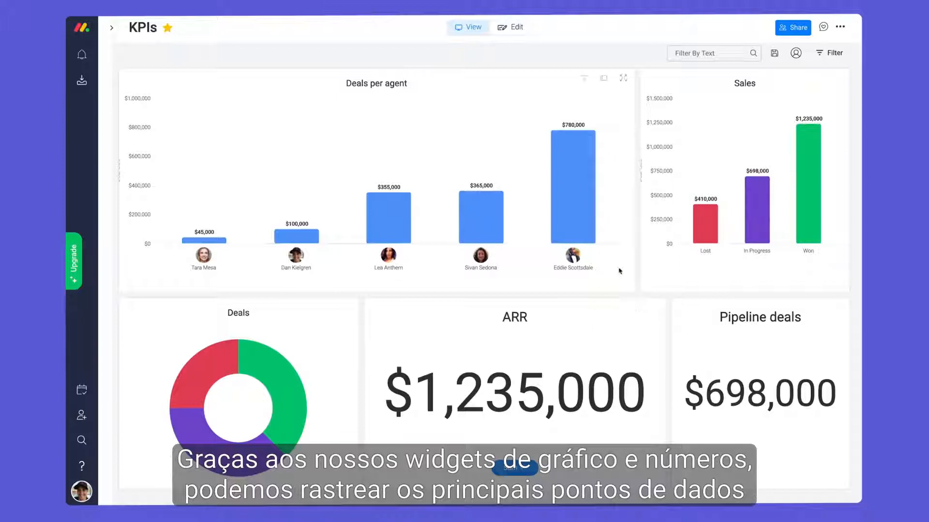
mouse_move(572, 208)
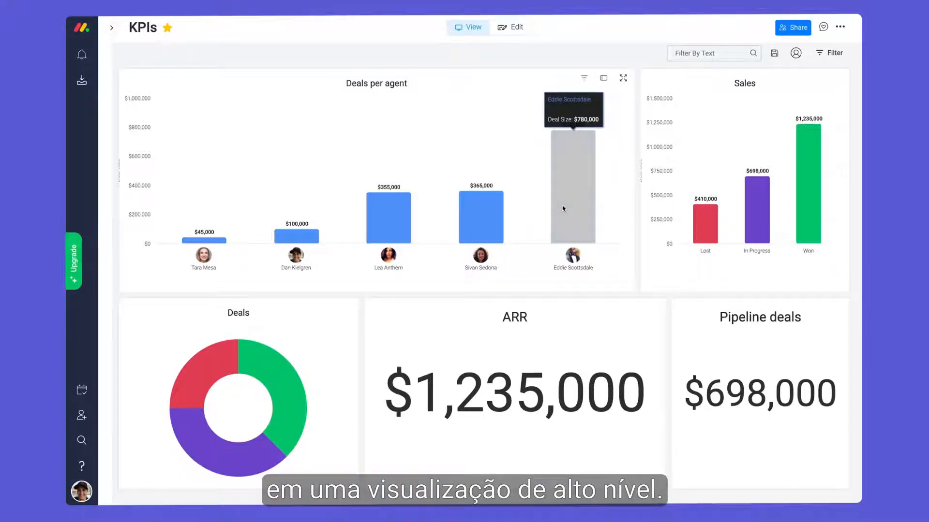